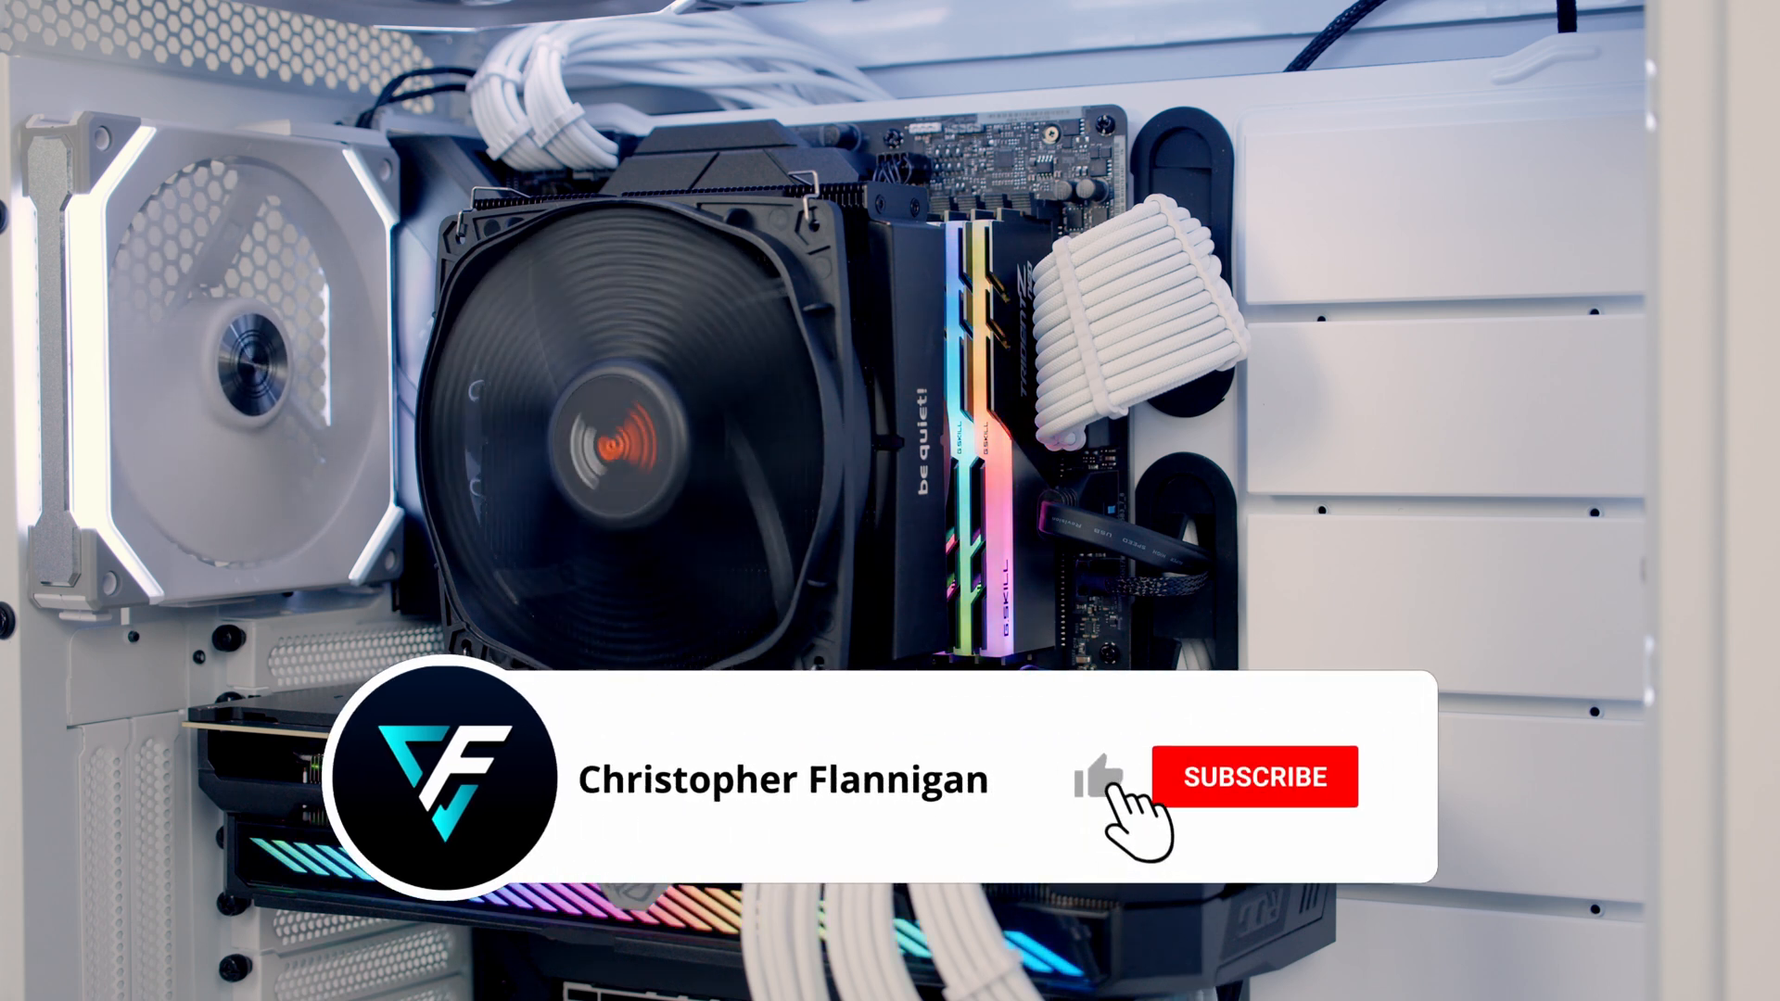
{"action": "left_click", "coordinate": [1255, 777]}
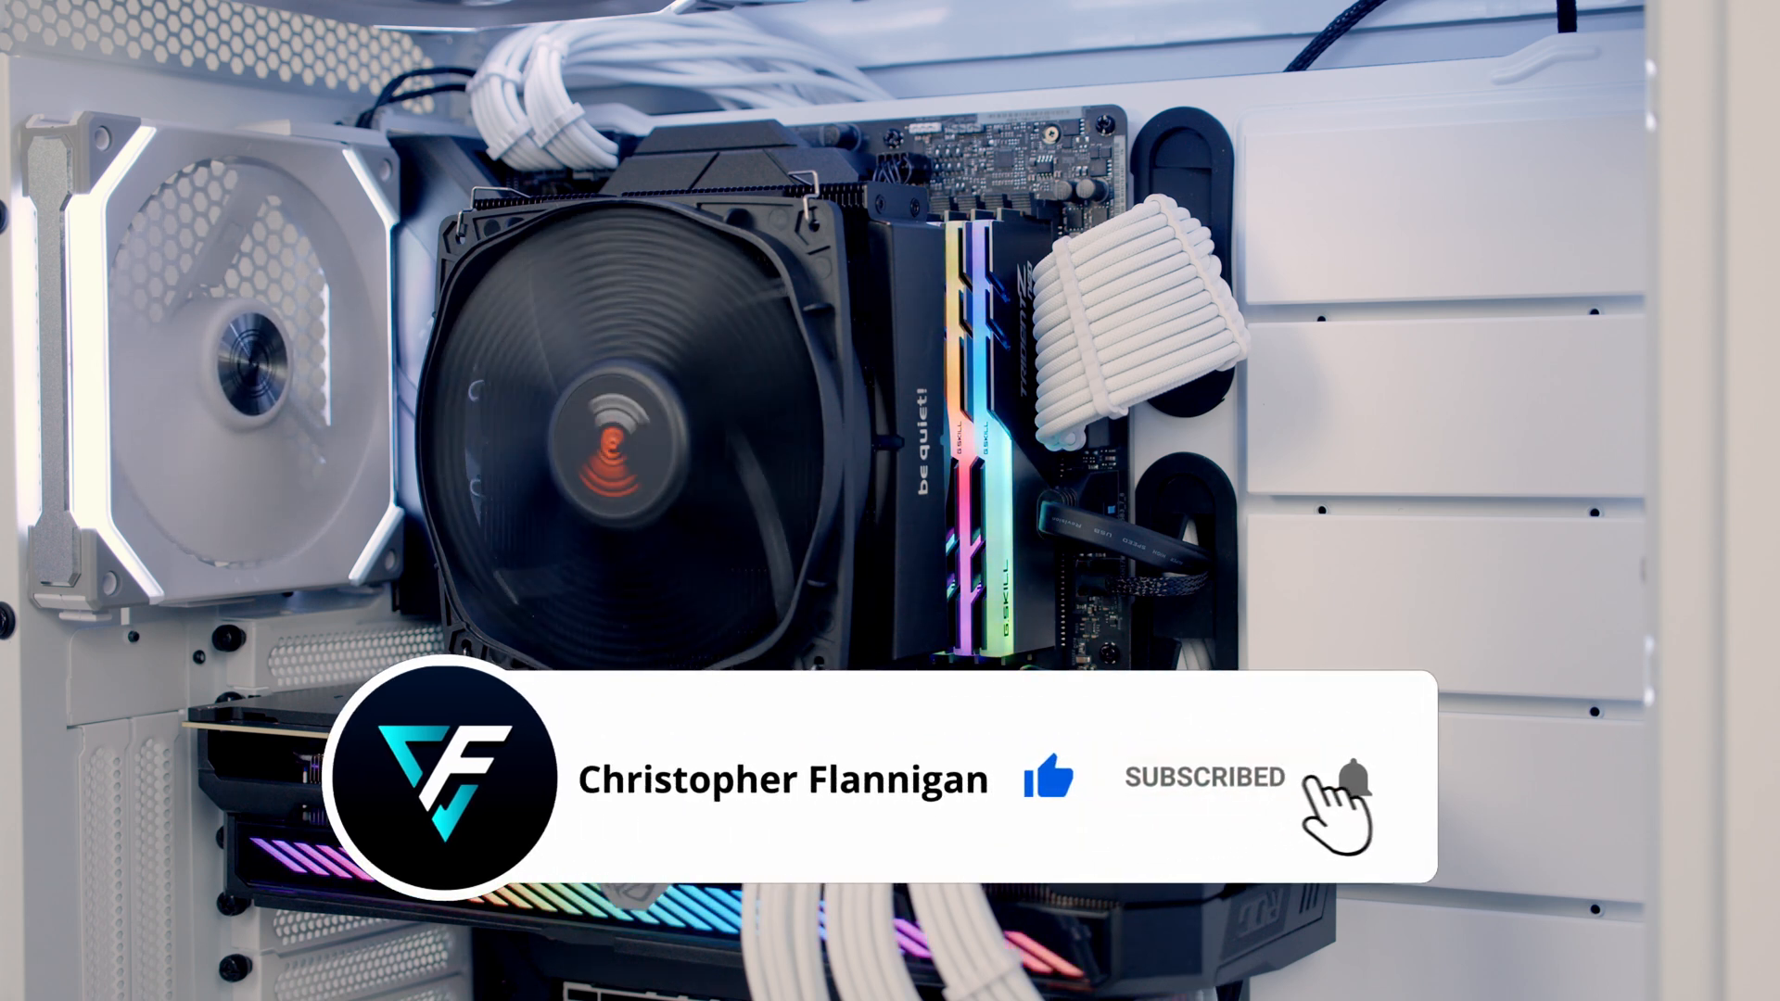